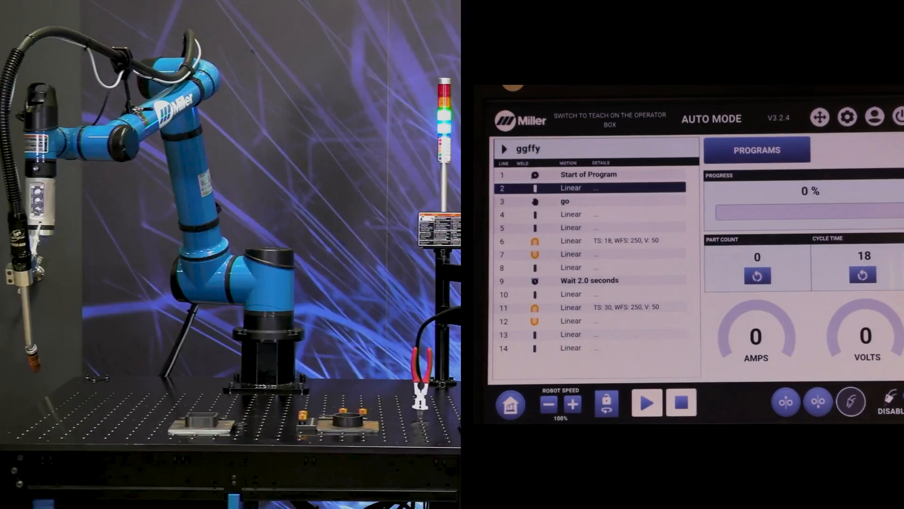
- Start ggffy, confirm the Wait For User go prompt, let it weld to 40%, and pause at line 7
{"action": "left_click", "coordinate": [646, 401]}
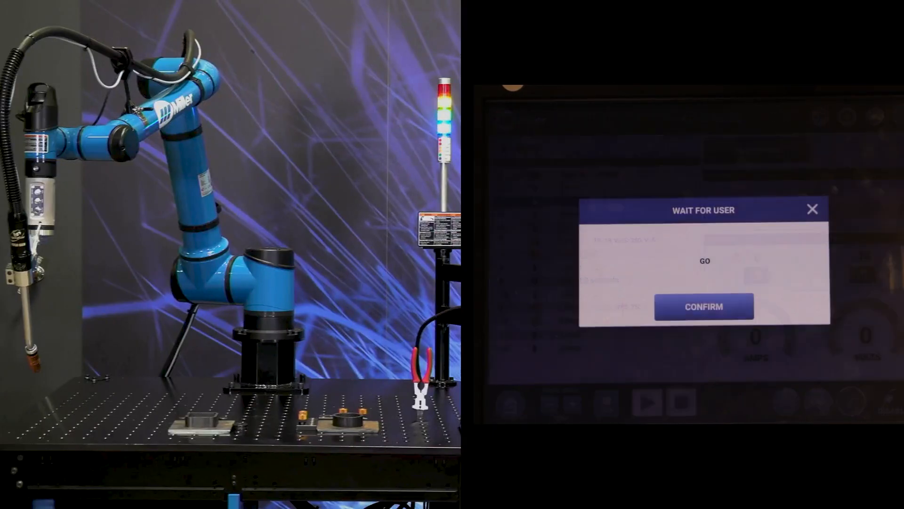
{"action": "left_click", "coordinate": [703, 306]}
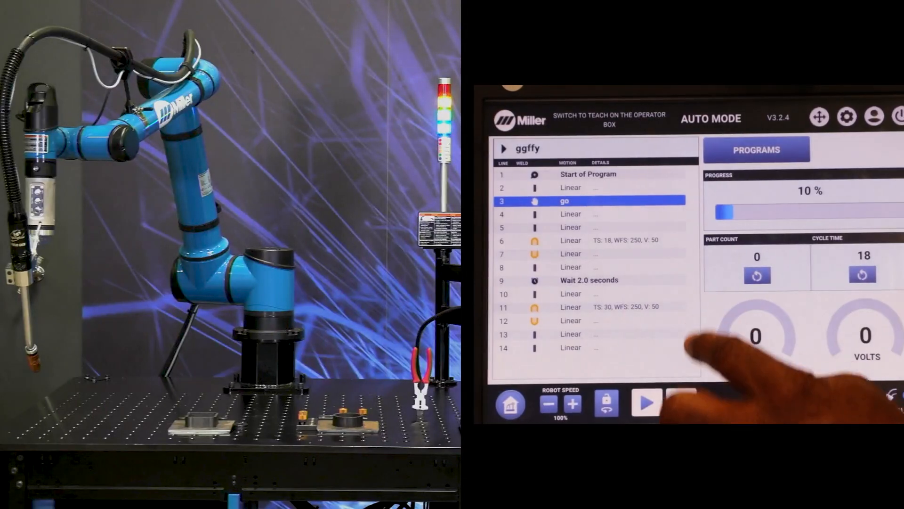
{"action": "left_click", "coordinate": [646, 402]}
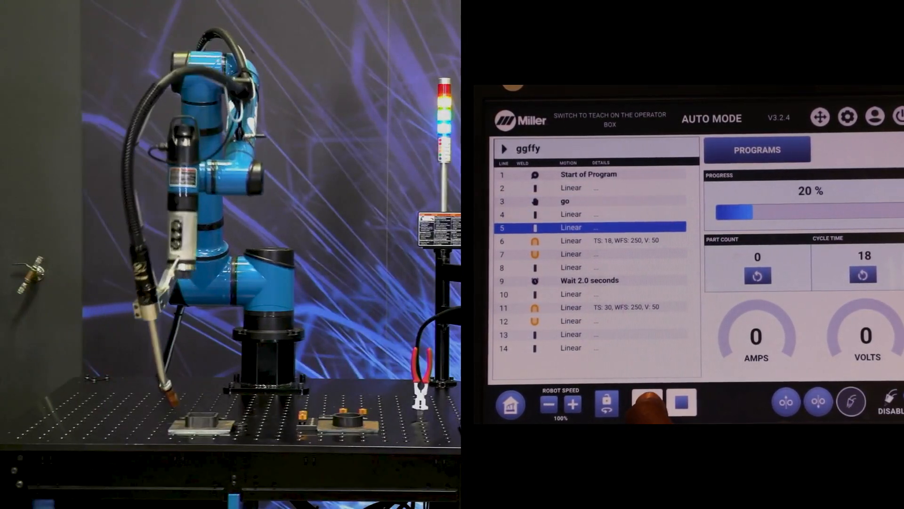
{"action": "left_click", "coordinate": [646, 402]}
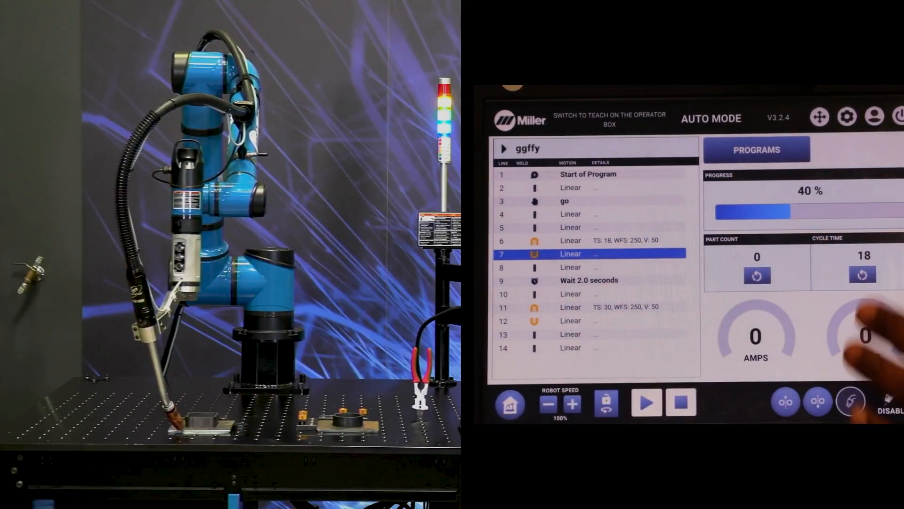
{"action": "left_click", "coordinate": [646, 402]}
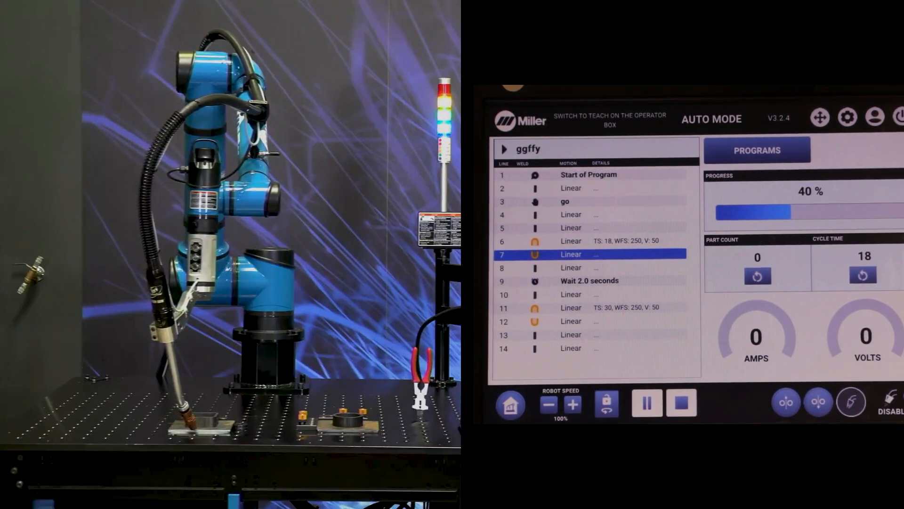
{"action": "left_click", "coordinate": [646, 402]}
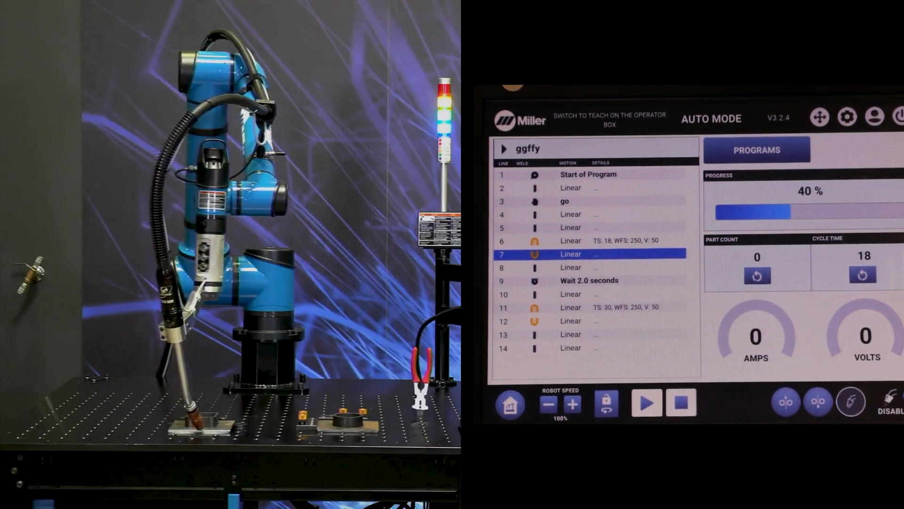
- Resume ggffy to 80% at line 12, stop it, and restart so the go prompt reappears
{"action": "left_click", "coordinate": [646, 403]}
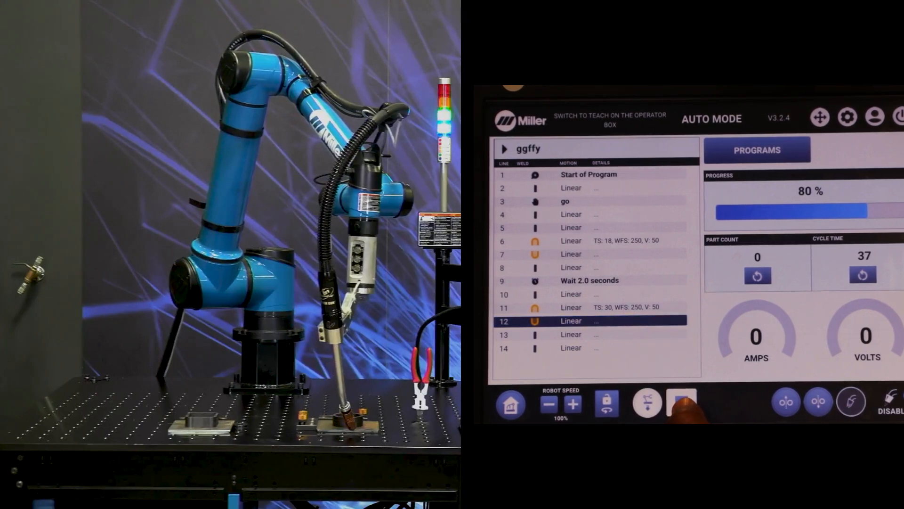
{"action": "left_click", "coordinate": [681, 402]}
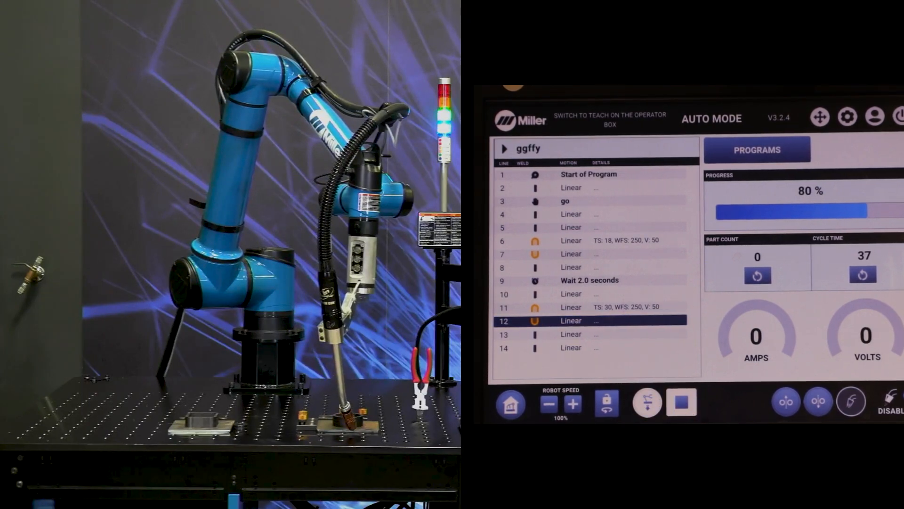
{"action": "left_click", "coordinate": [646, 402]}
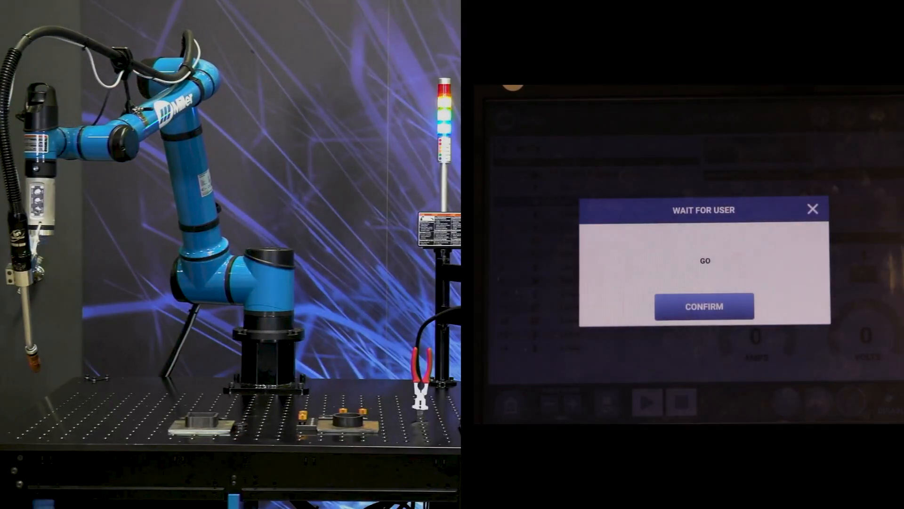
- Confirm the go prompt, let ggffy run to 40%, and halt it at line 7
{"action": "left_click", "coordinate": [703, 306]}
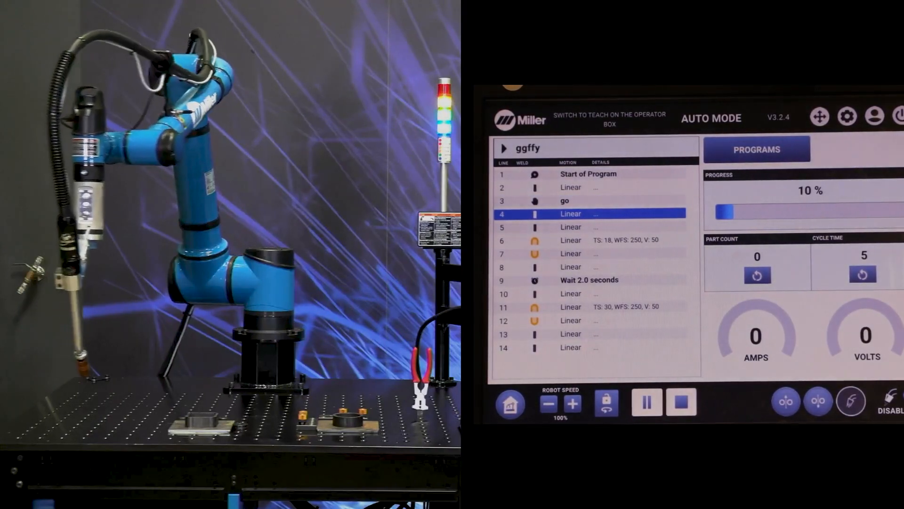
{"action": "left_click", "coordinate": [647, 402]}
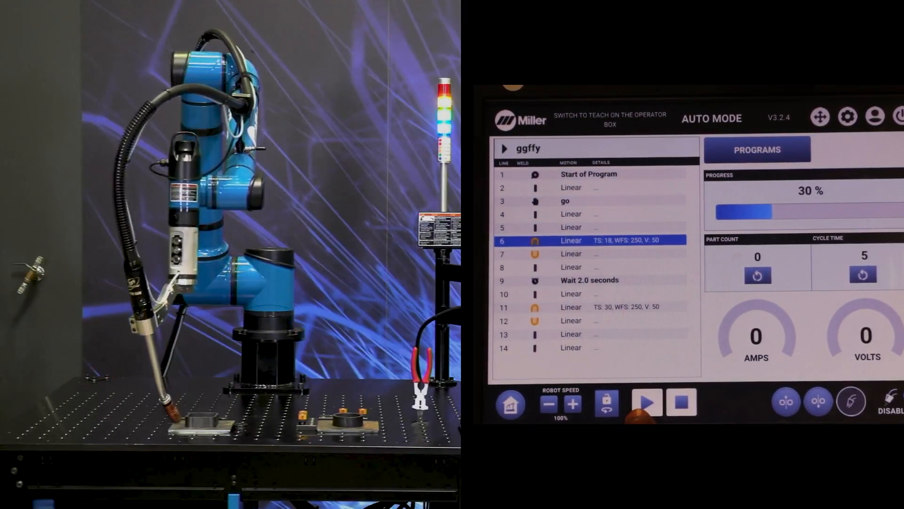
{"action": "left_click", "coordinate": [646, 402]}
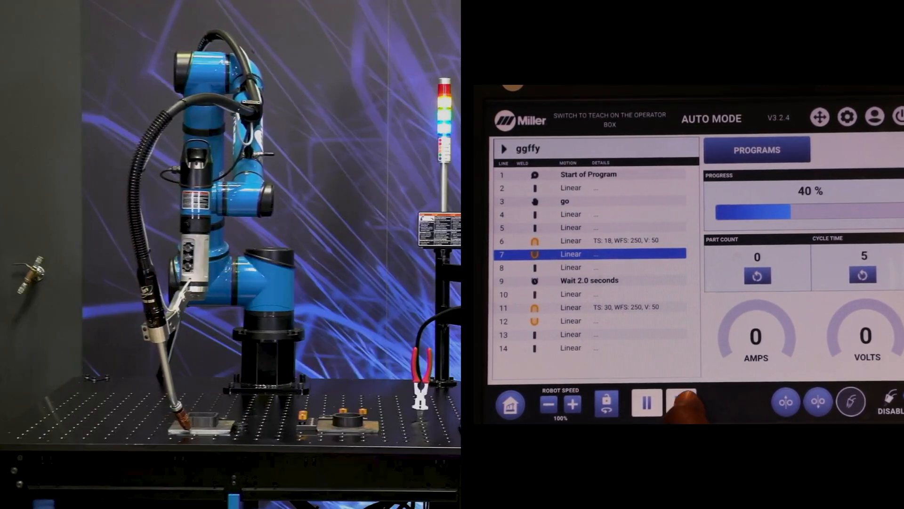
{"action": "left_click", "coordinate": [646, 403]}
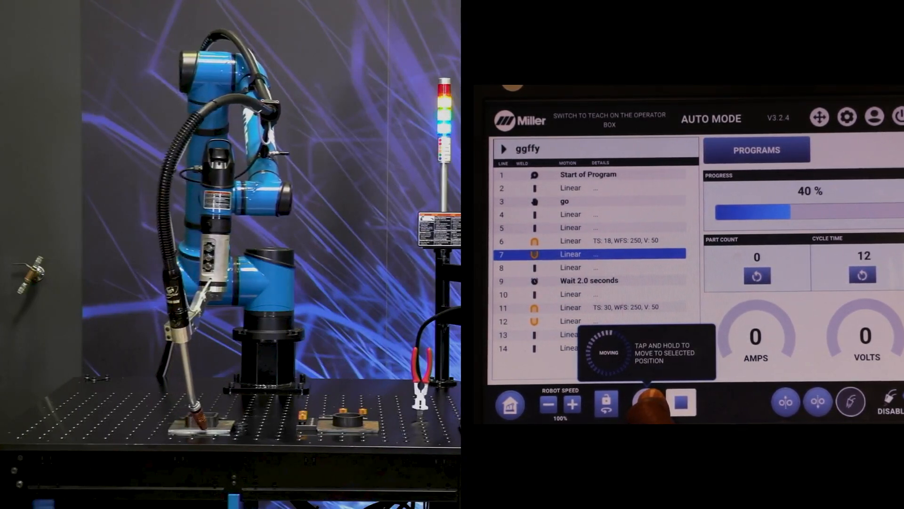
- Move the arm back to line 7, resume through the second weld to line 12, then stop and reset to 0%
{"action": "left_click", "coordinate": [646, 403]}
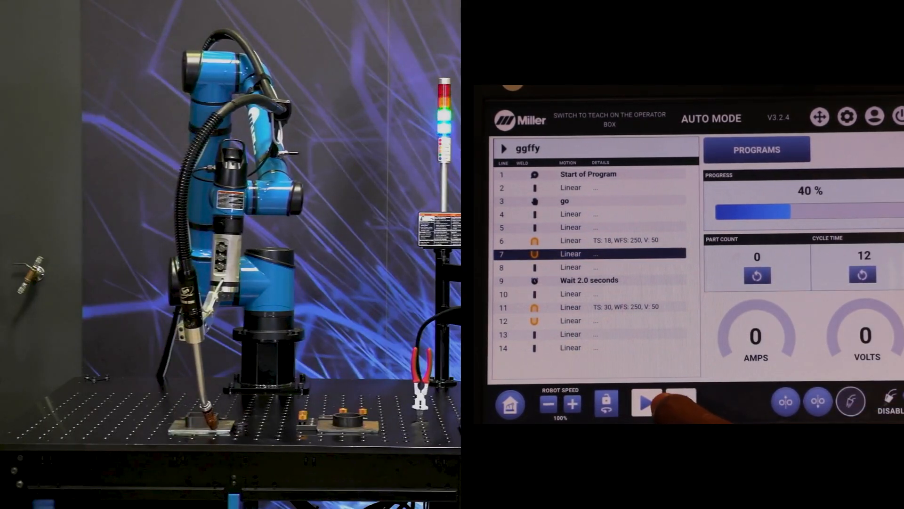
{"action": "left_click", "coordinate": [663, 402]}
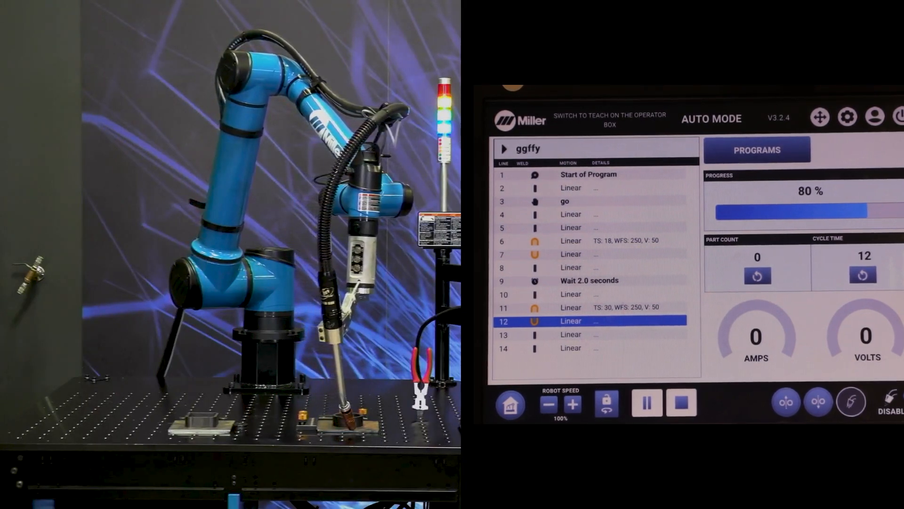
{"action": "left_click", "coordinate": [646, 402]}
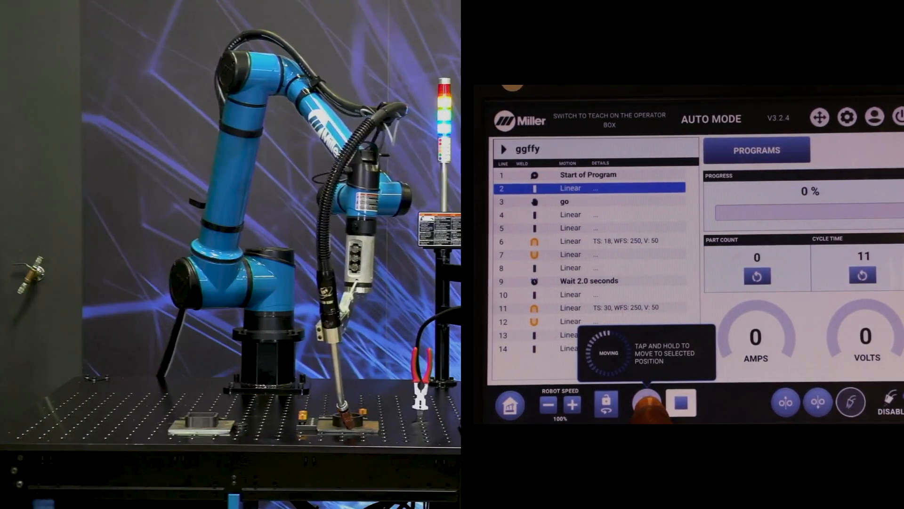
- Hold Play until the arm reaches the start position, then confirm the go prompt so ggffy runs to line 4
{"action": "left_click", "coordinate": [647, 402]}
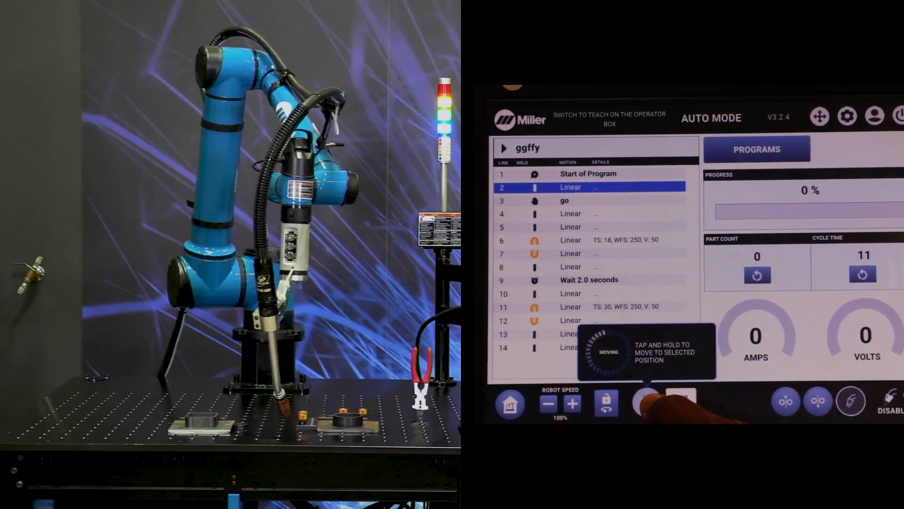
{"action": "left_click", "coordinate": [641, 402]}
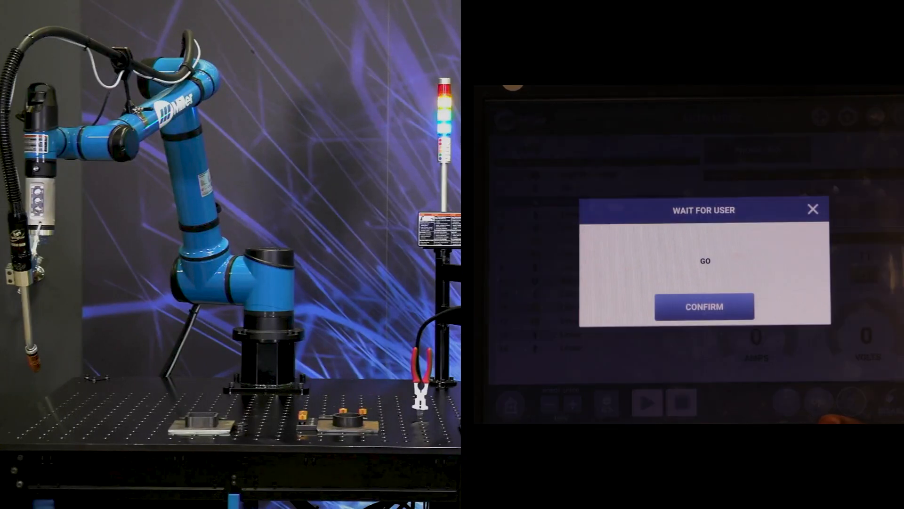
{"action": "left_click", "coordinate": [703, 306]}
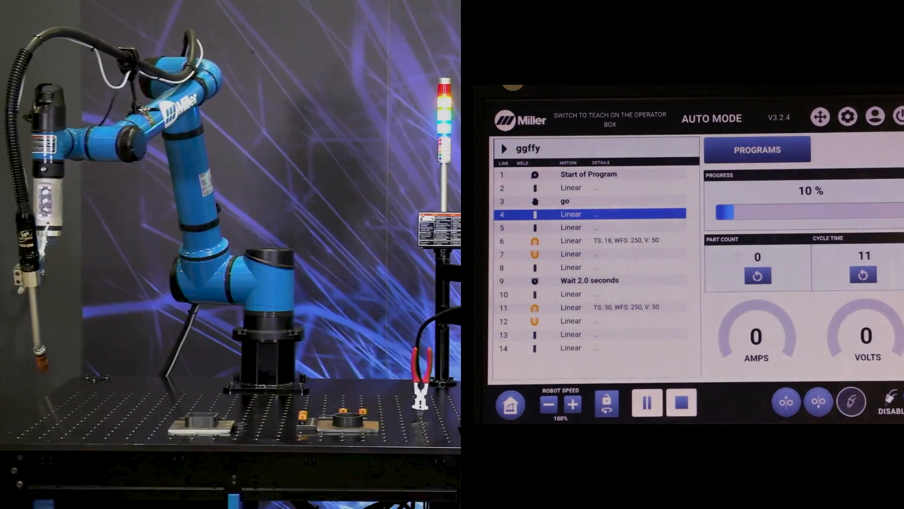